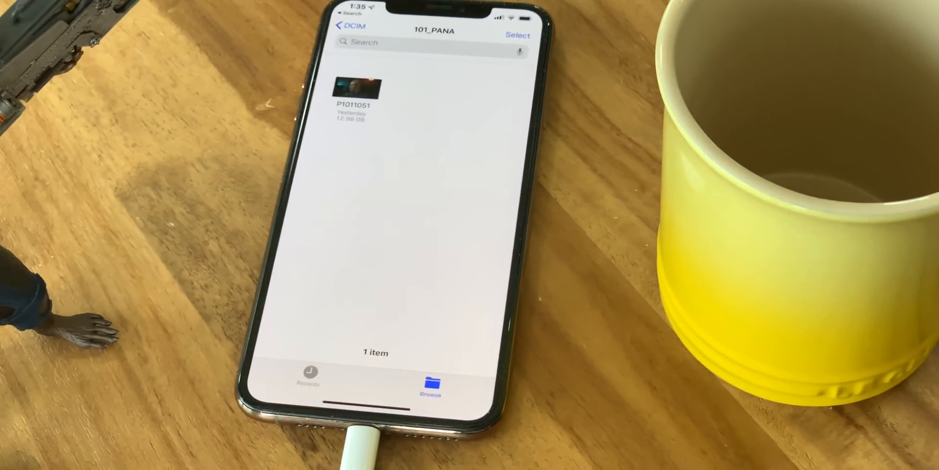
Bring up the Connect to Server form from the Browse sidebar's ••• menu
click(352, 90)
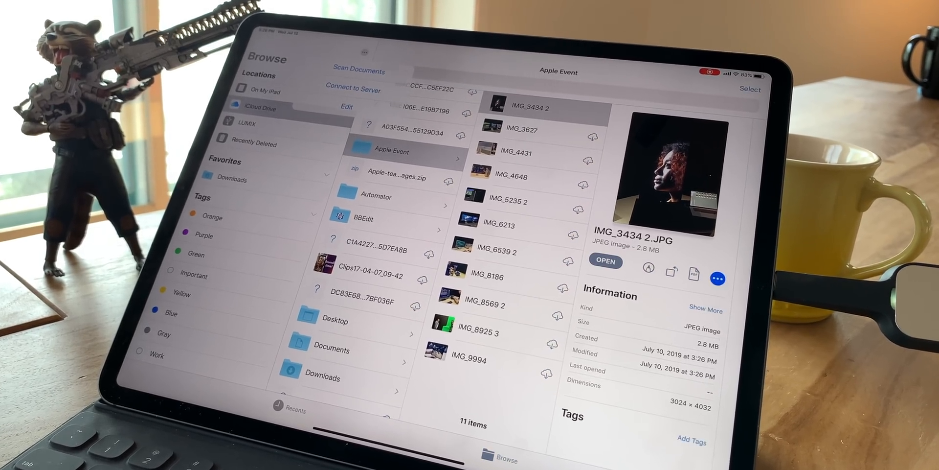
click(353, 89)
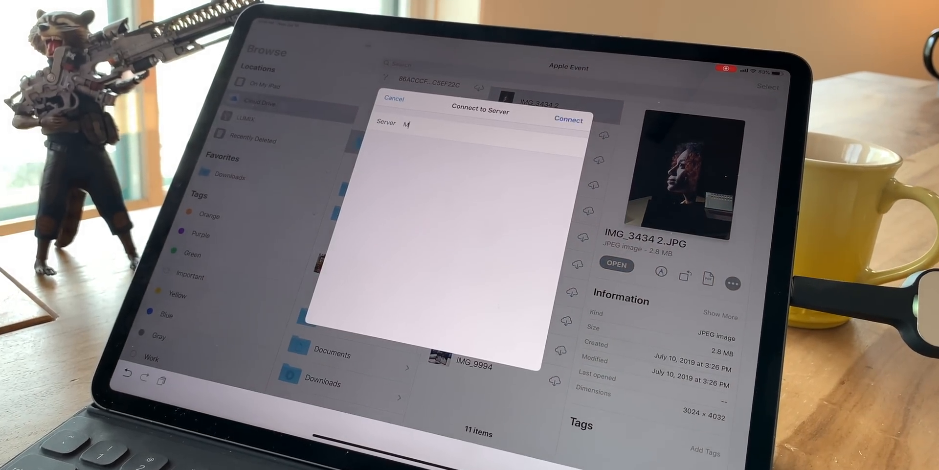